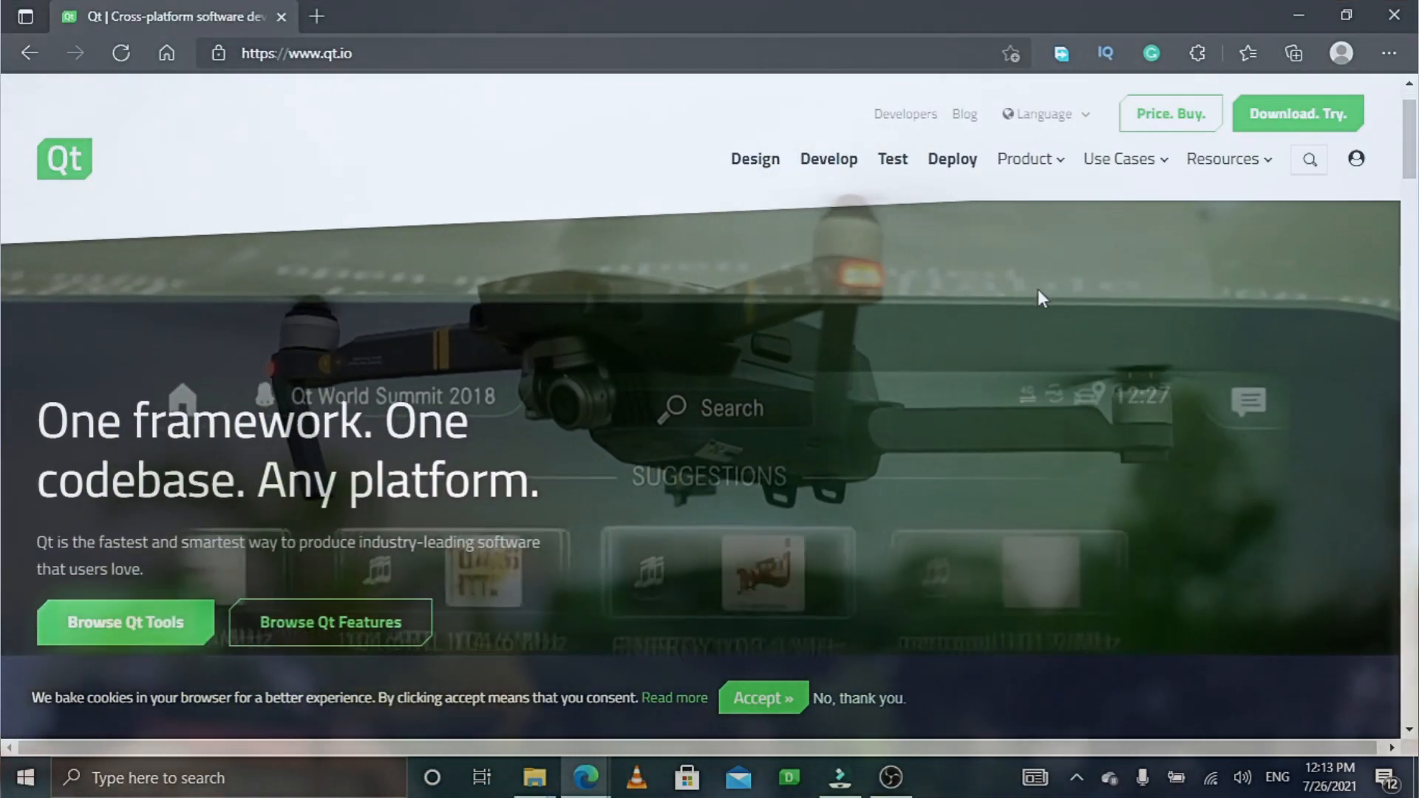
{"action": "scroll", "scroll_direction": "down", "scroll_amount": 3}
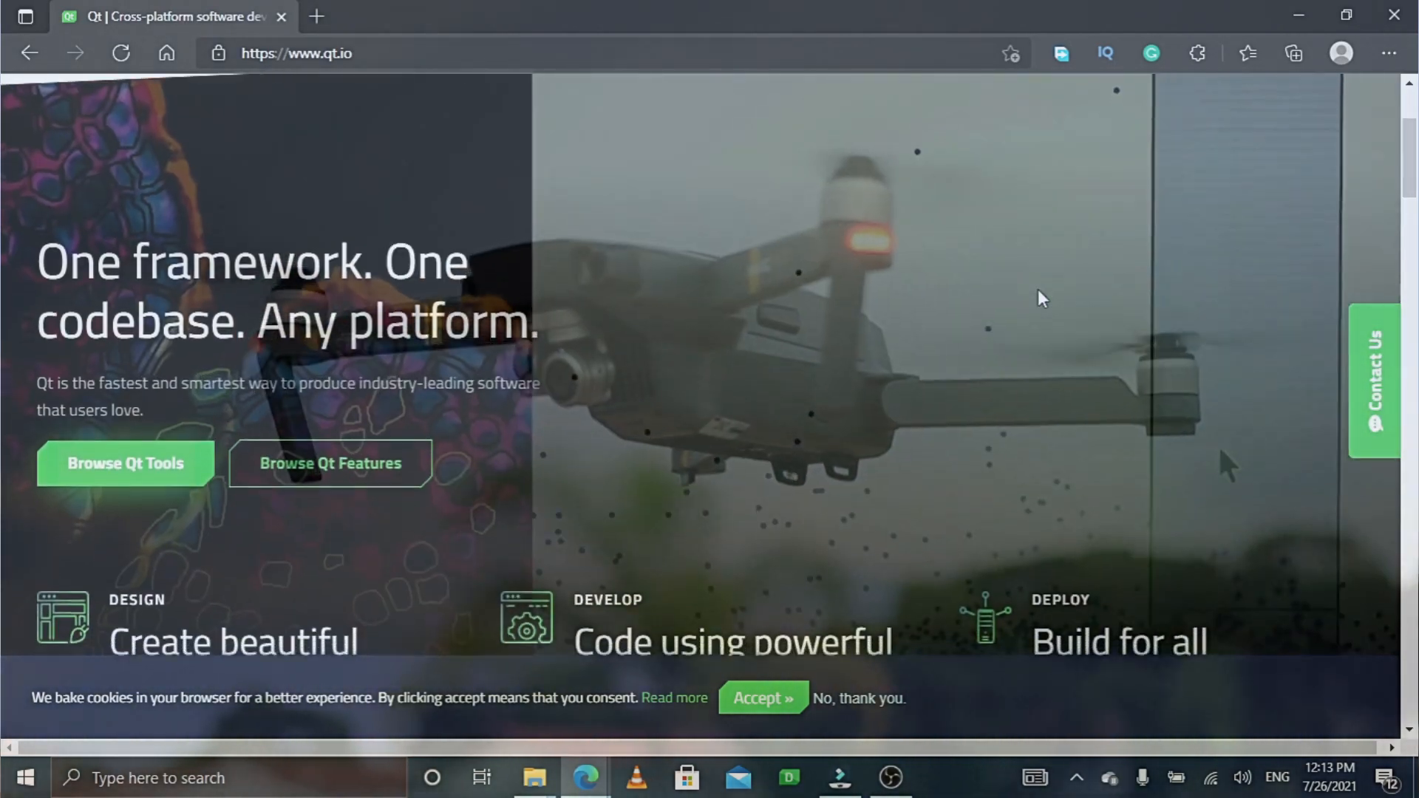
{"action": "scroll", "scroll_direction": "down", "scroll_amount": 3}
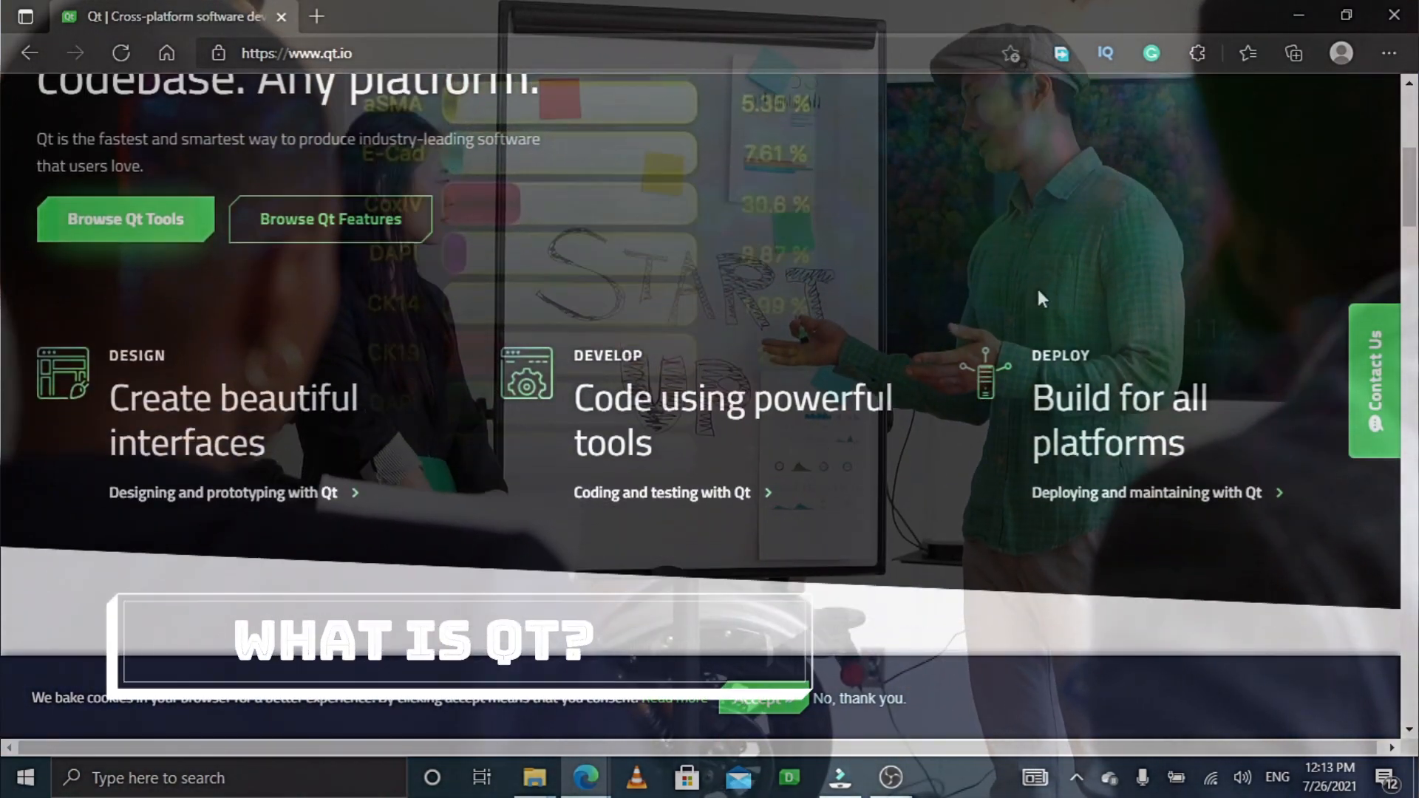
{"action": "scroll", "scroll_direction": "down", "scroll_amount": 3}
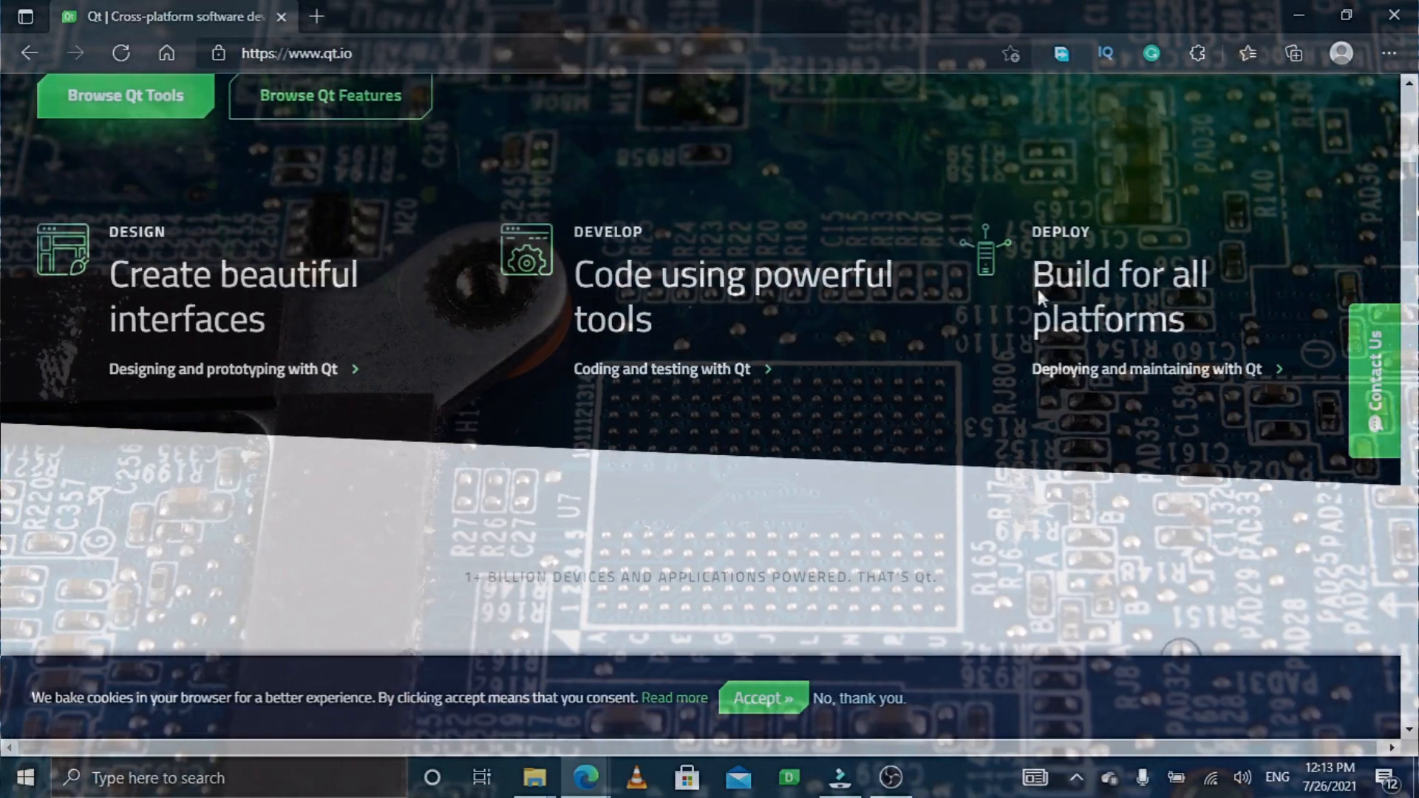
{"action": "scroll", "scroll_direction": "down", "scroll_amount": 3}
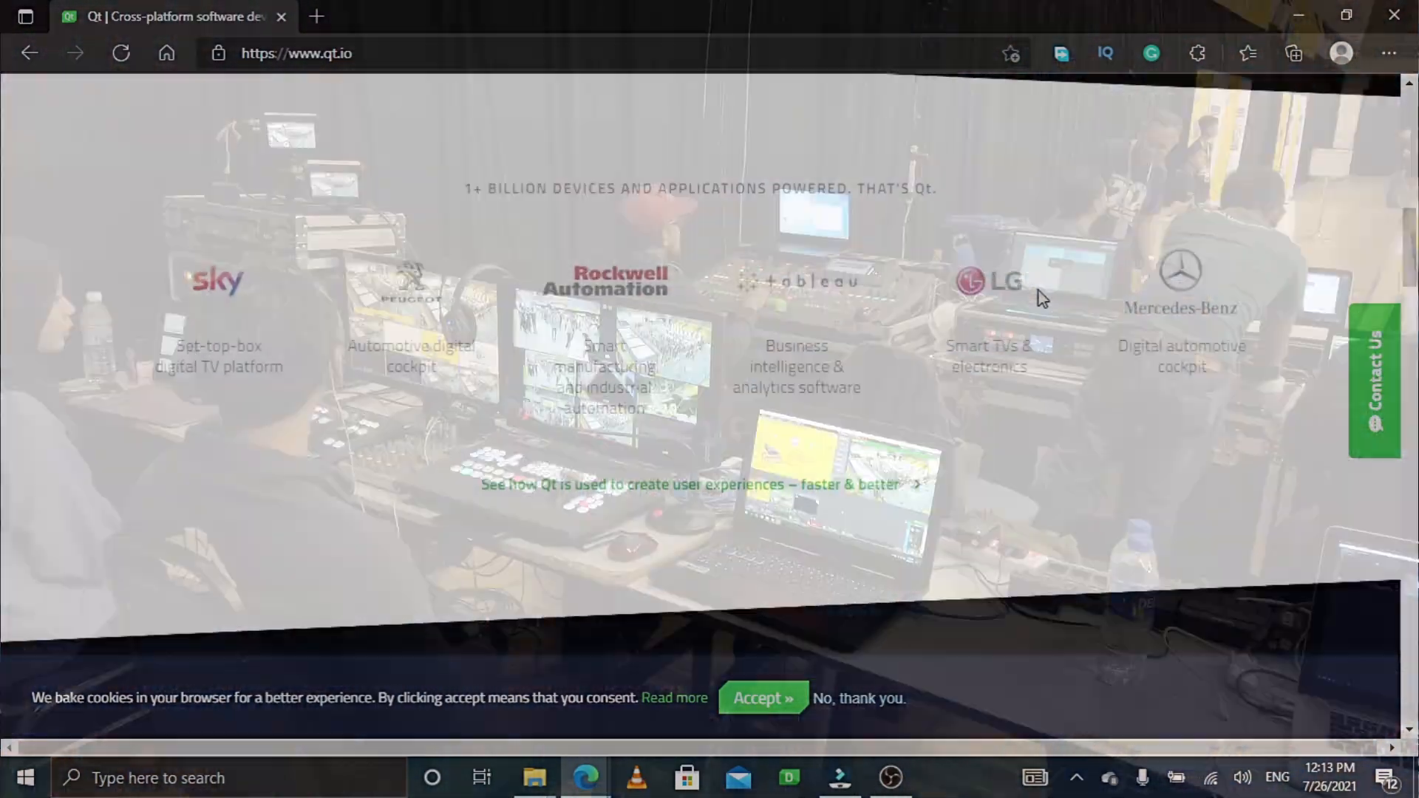
{"action": "scroll", "scroll_direction": "down", "scroll_amount": 3}
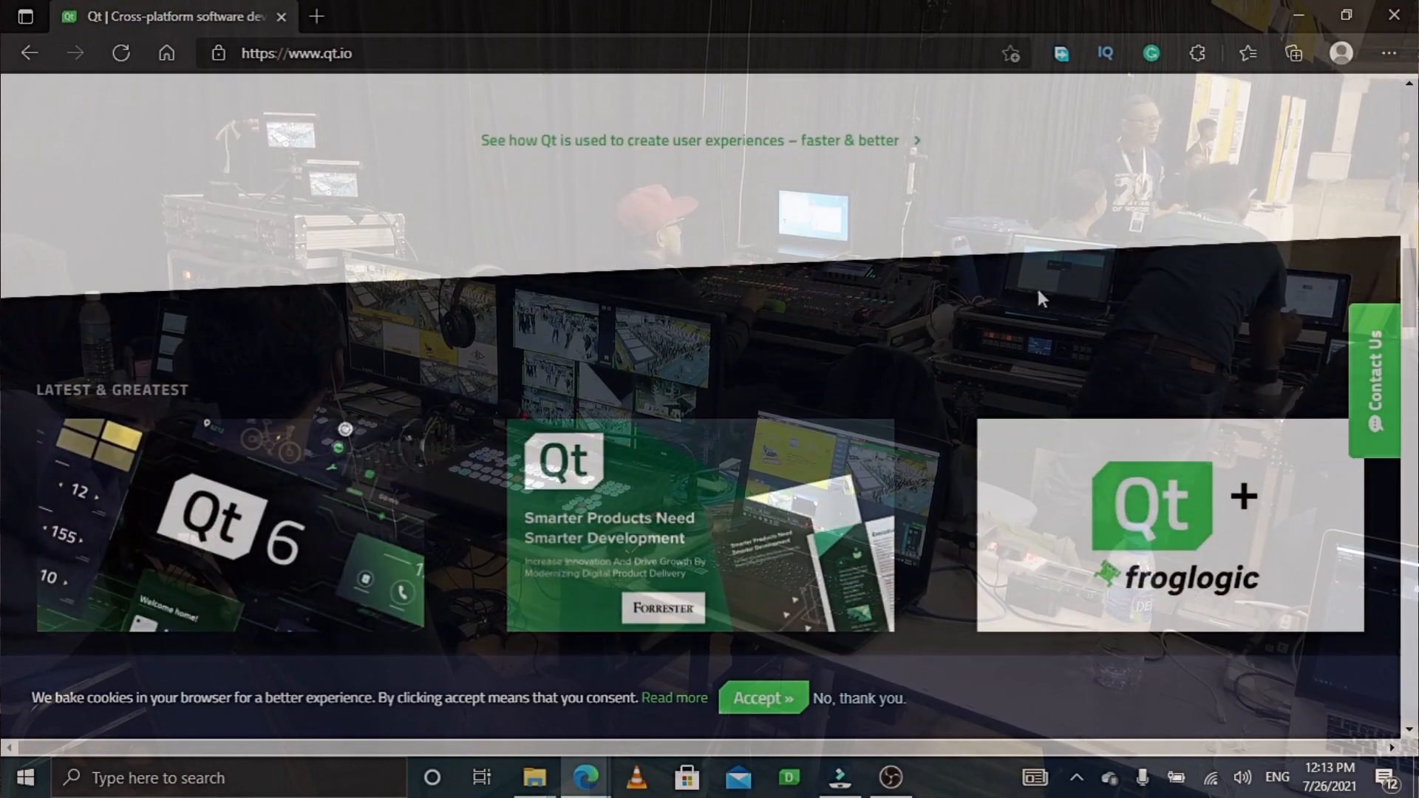
{"action": "scroll", "scroll_direction": "down", "scroll_amount": 3}
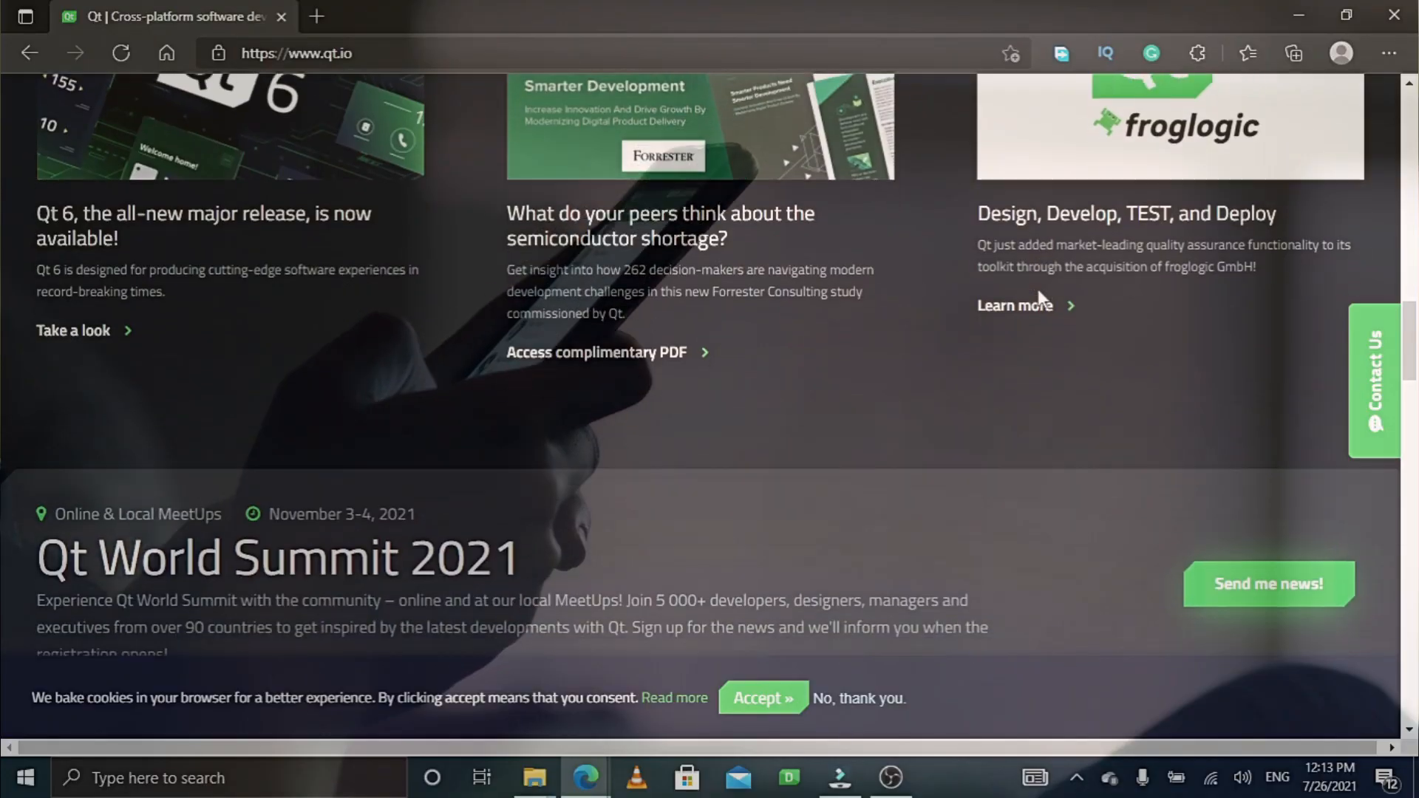
{"action": "scroll", "scroll_direction": "down", "scroll_amount": 3}
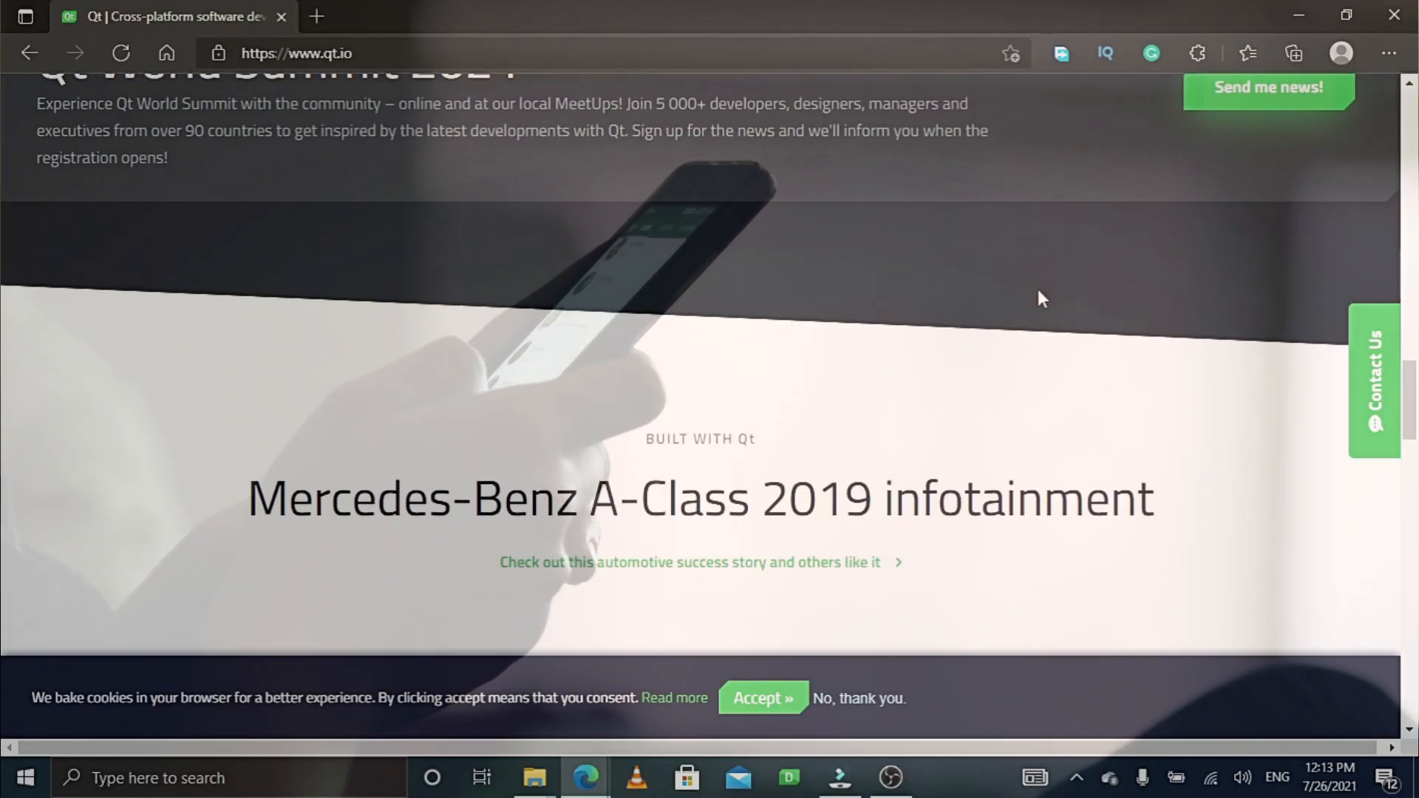
{"action": "scroll", "scroll_direction": "down", "scroll_amount": 3}
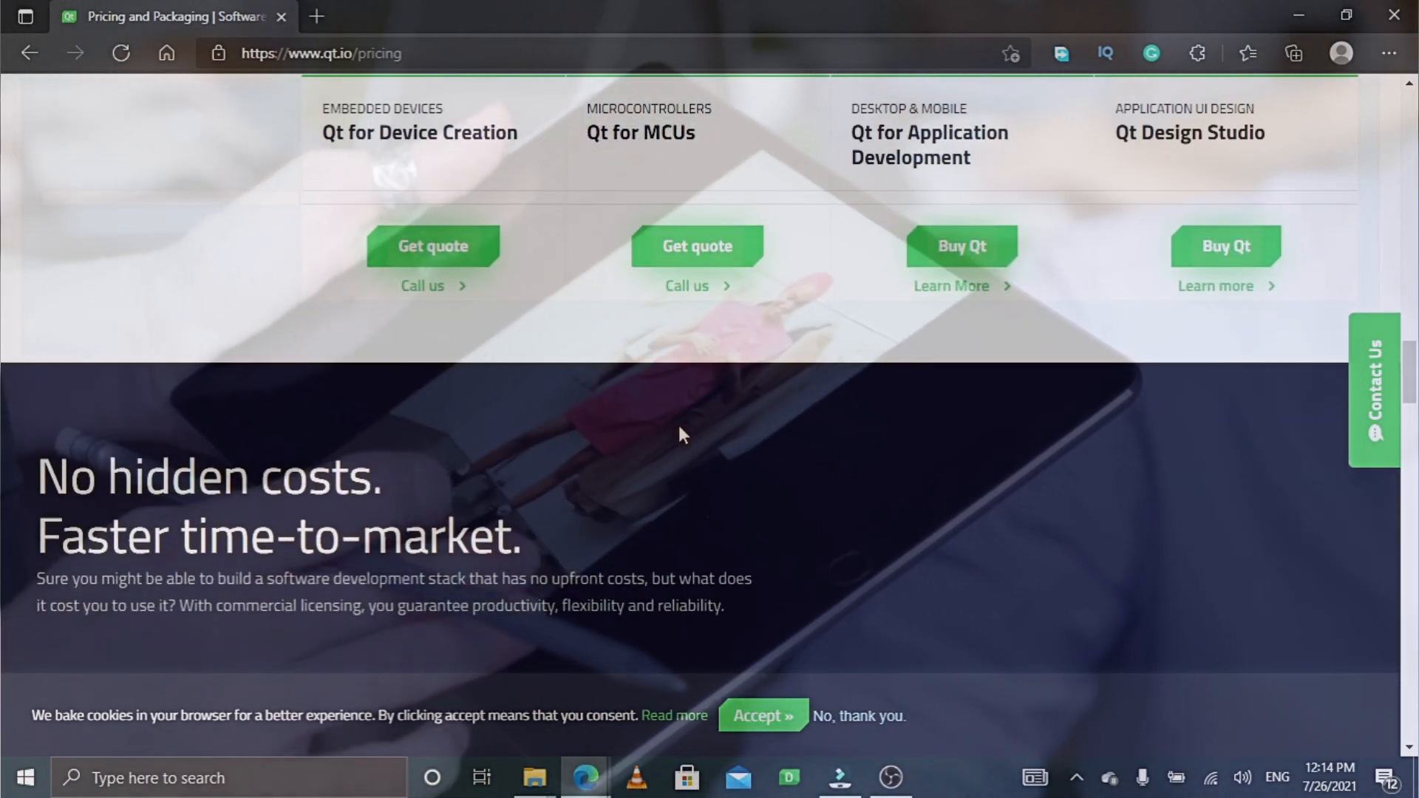
{"action": "scroll", "scroll_direction": "down", "scroll_amount": 3}
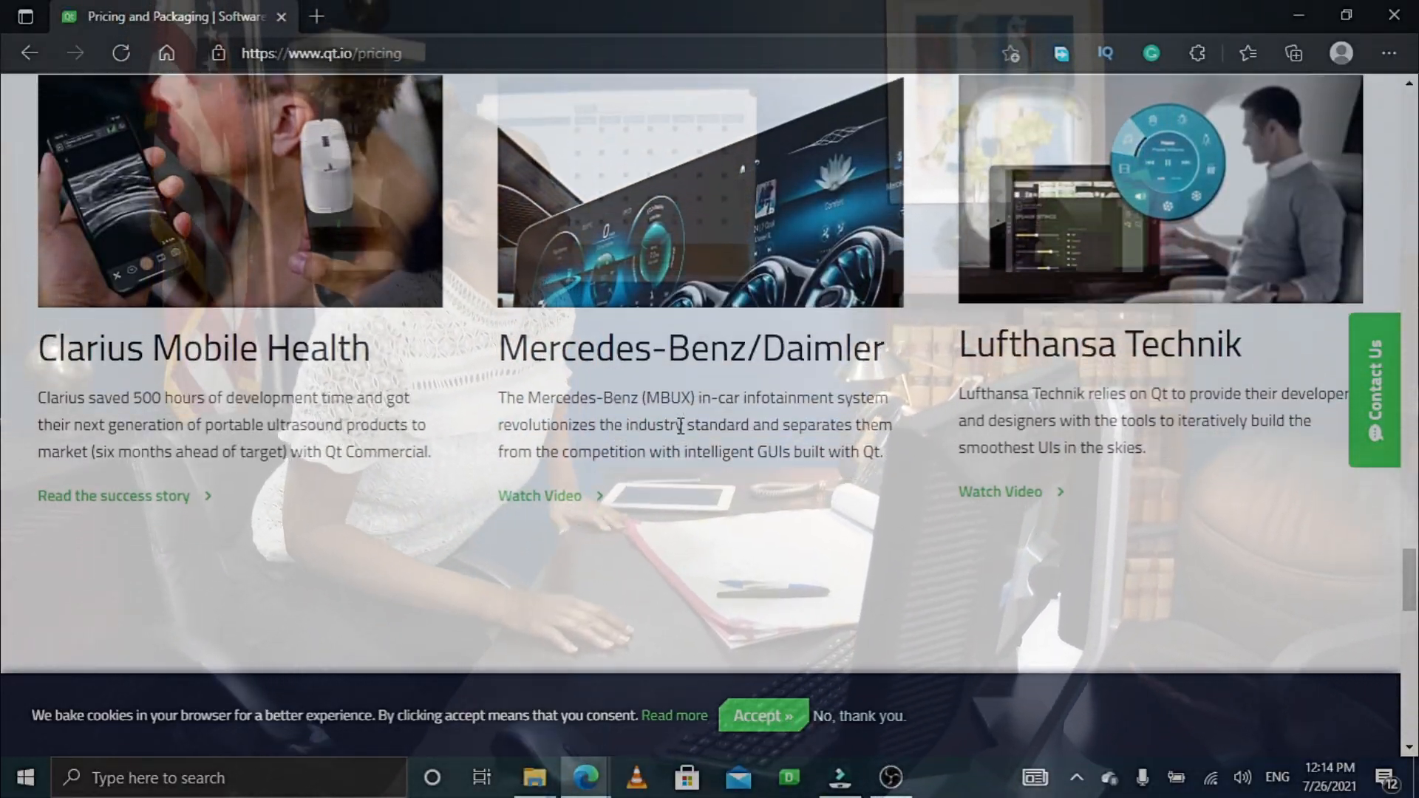
{"action": "scroll", "scroll_direction": "down", "scroll_amount": 3}
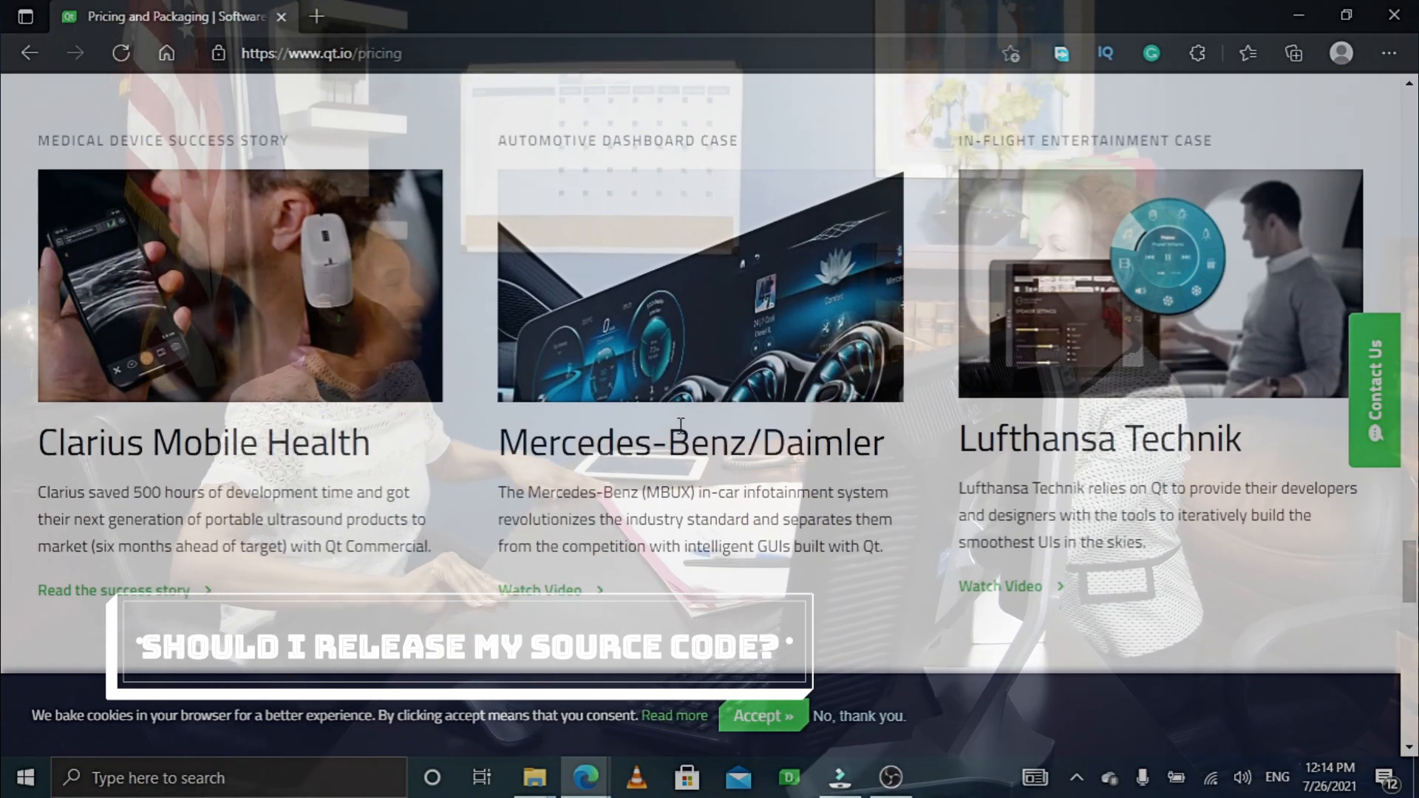
{"action": "scroll", "scroll_direction": "down", "scroll_amount": 3}
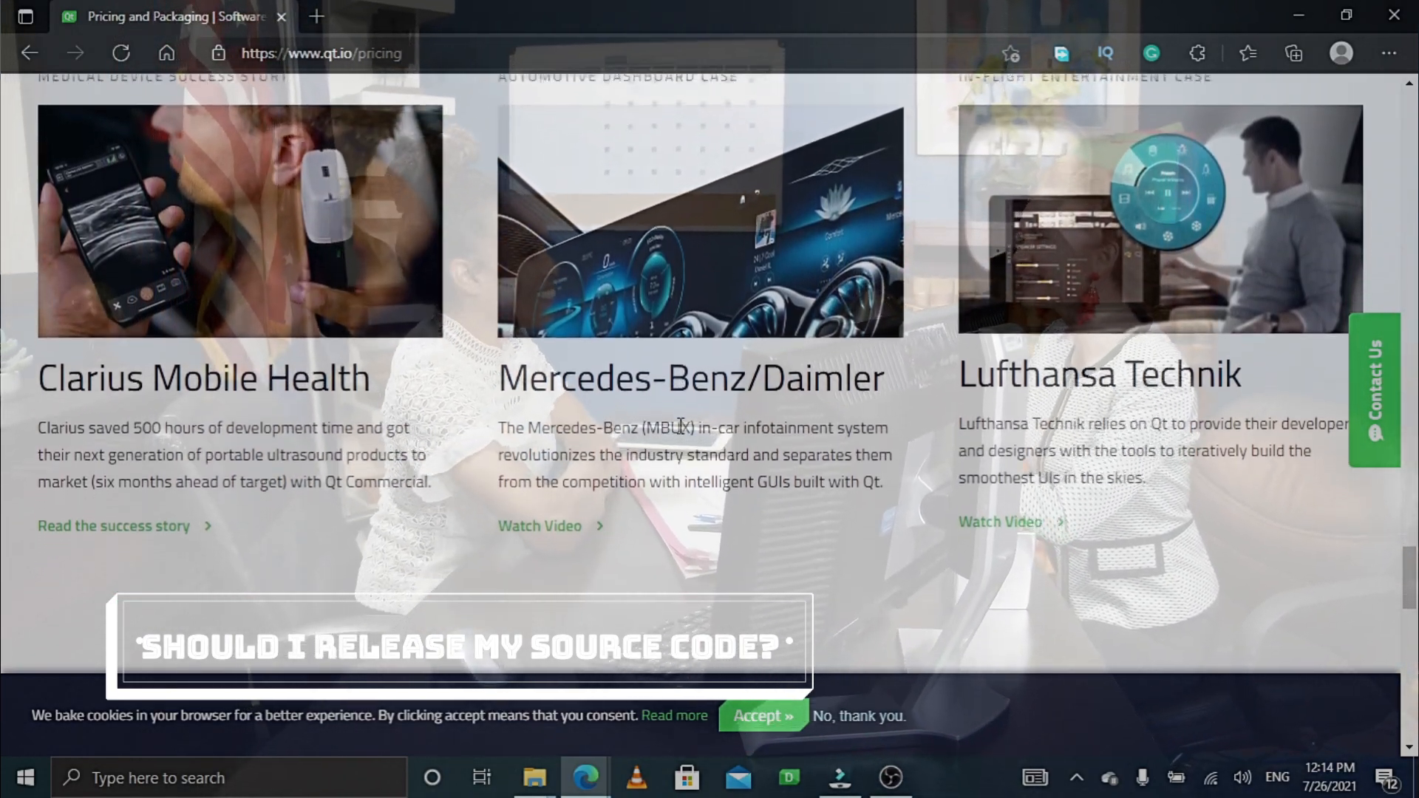